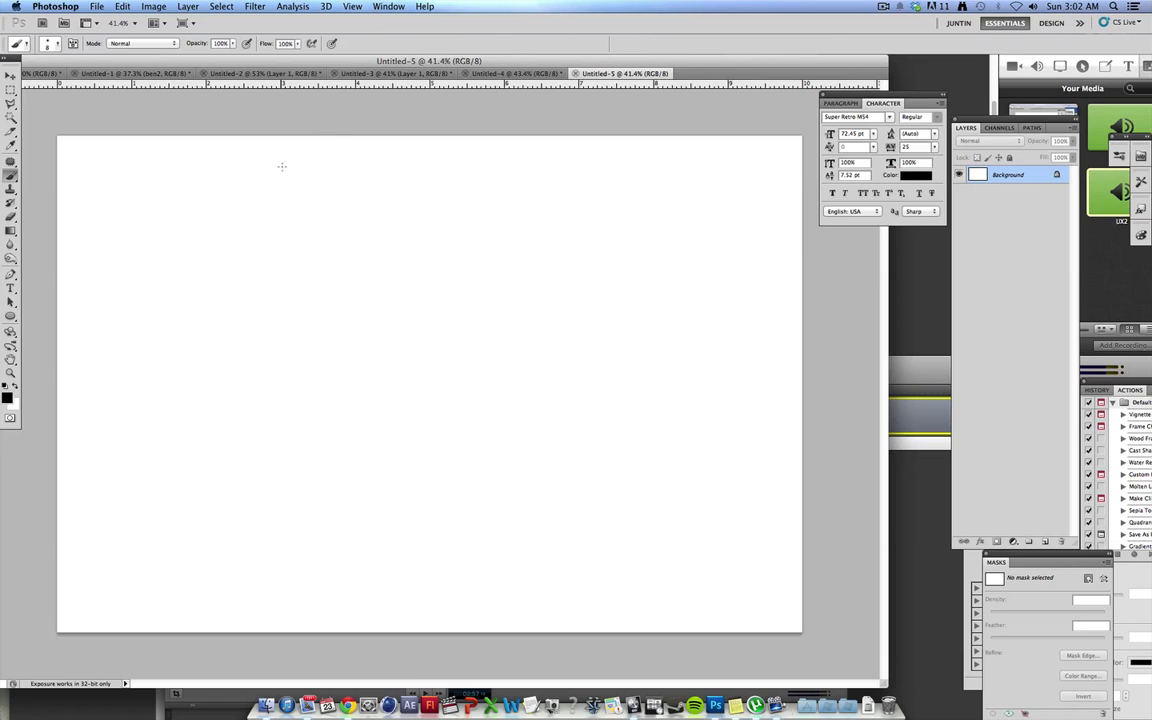
Brush the handwritten words 'French' and 'Horn' along the top of the canvas.
left_click_drag(268, 165, 325, 185)
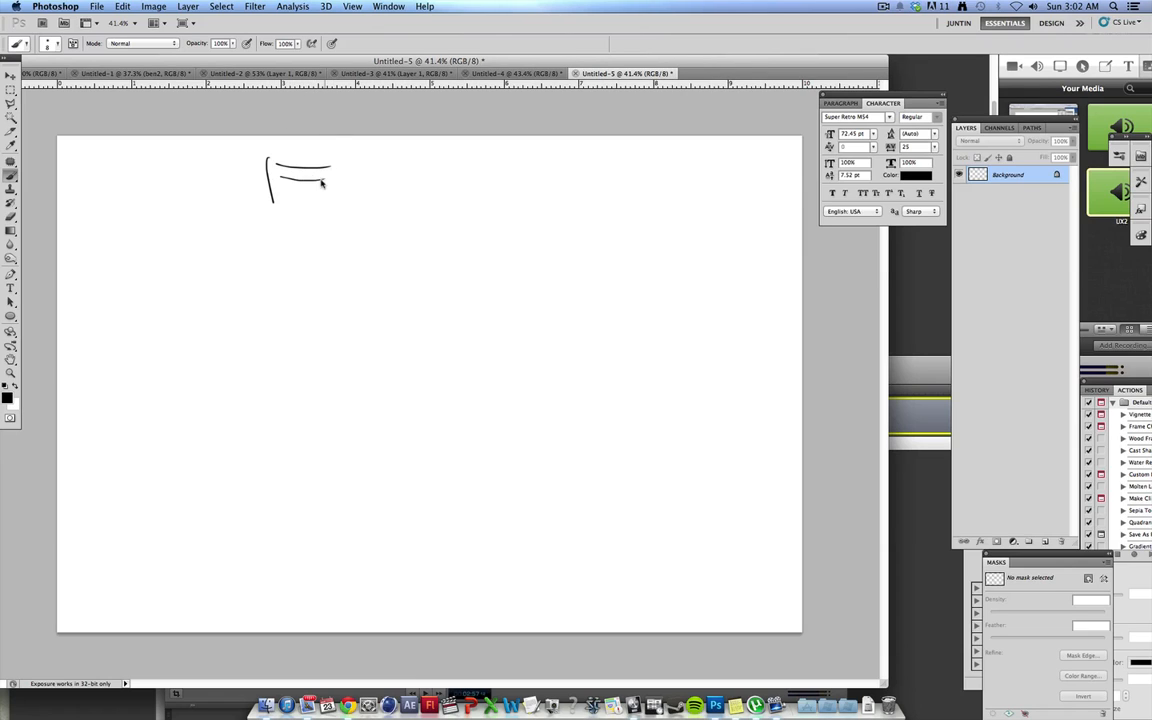
left_click_drag(310, 200, 375, 190)
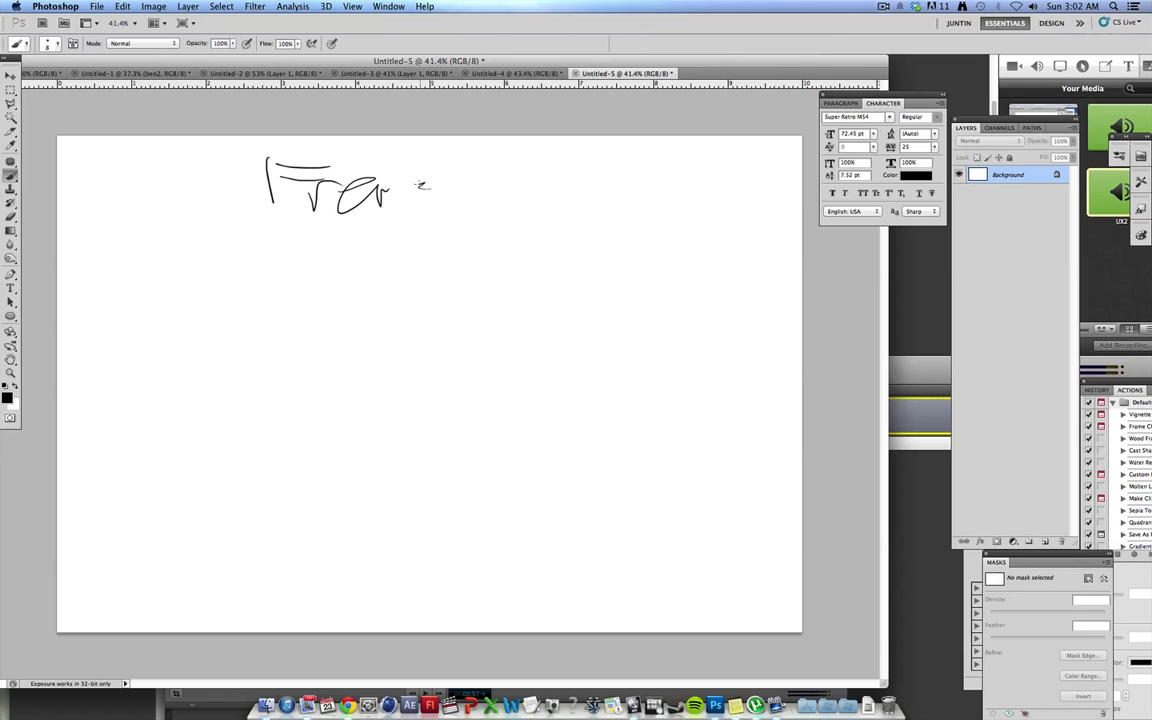
left_click_drag(400, 185, 480, 210)
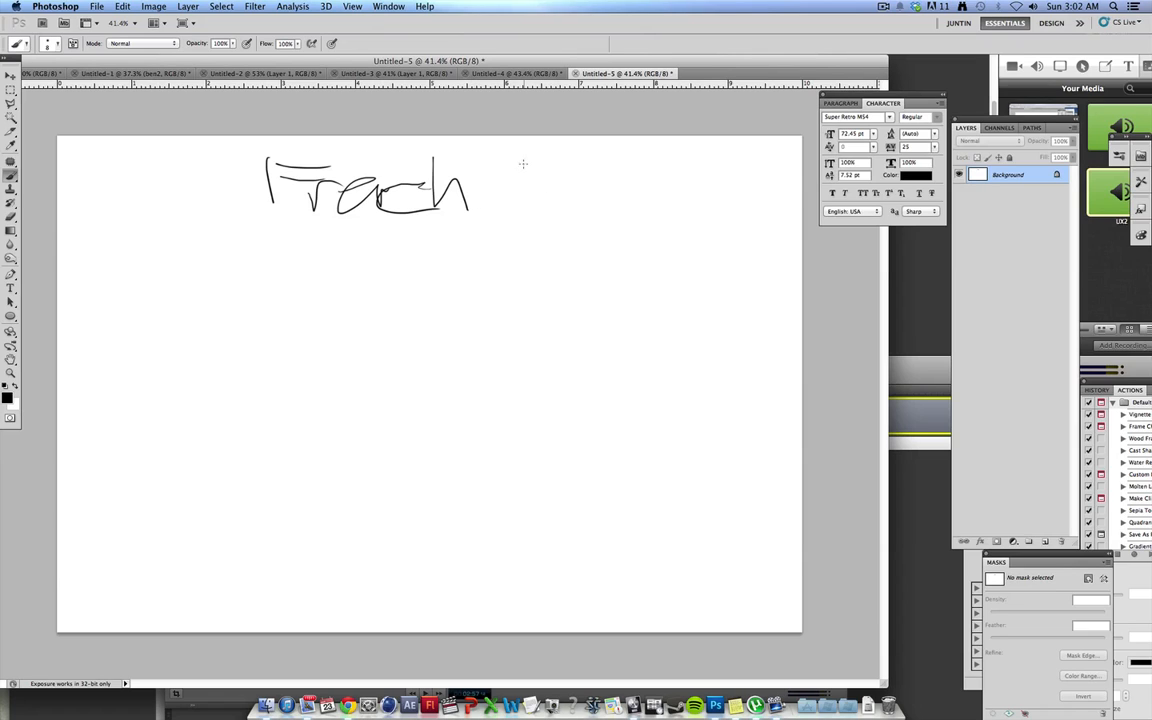
left_click_drag(522, 165, 518, 200)
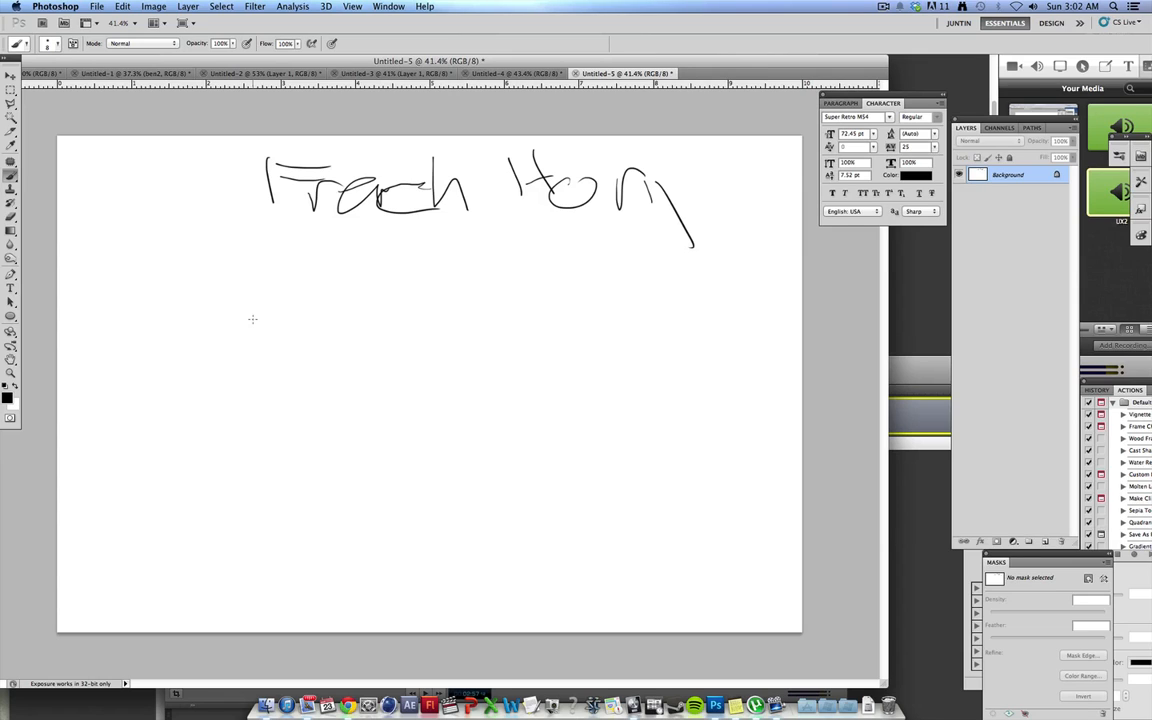
mouse_move(438, 351)
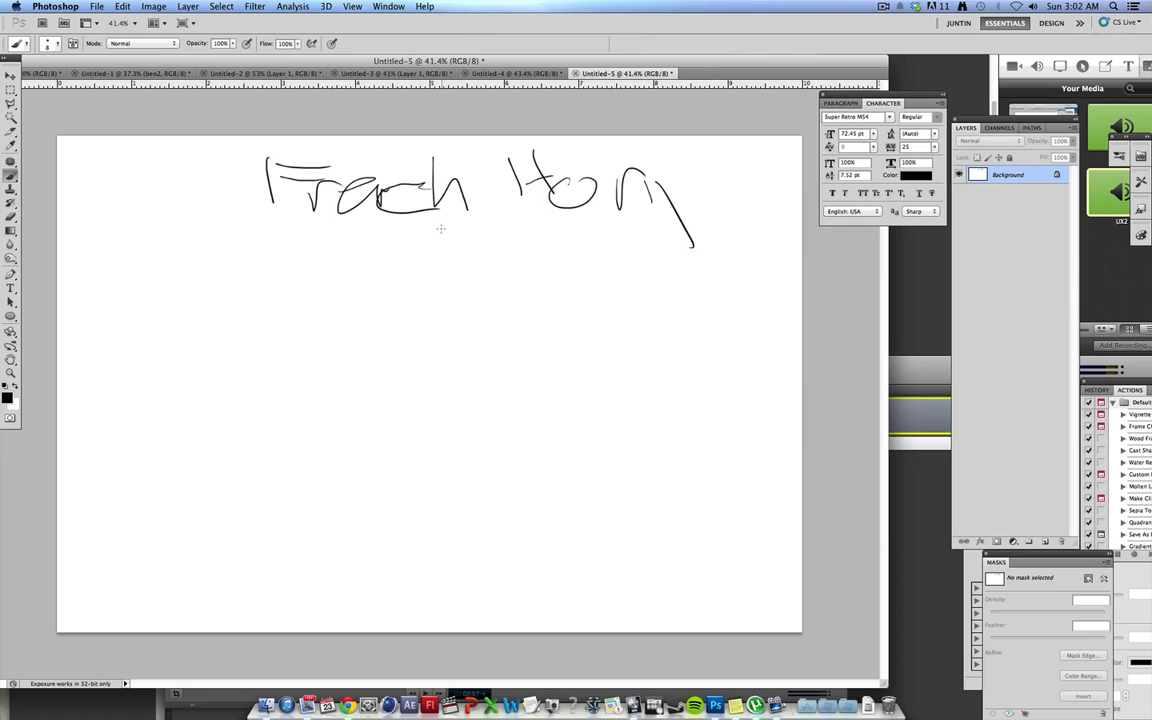
Brush the horn's bell tube, lower curve, round body loop, outer loop and inner tube line.
left_click_drag(463, 265, 510, 275)
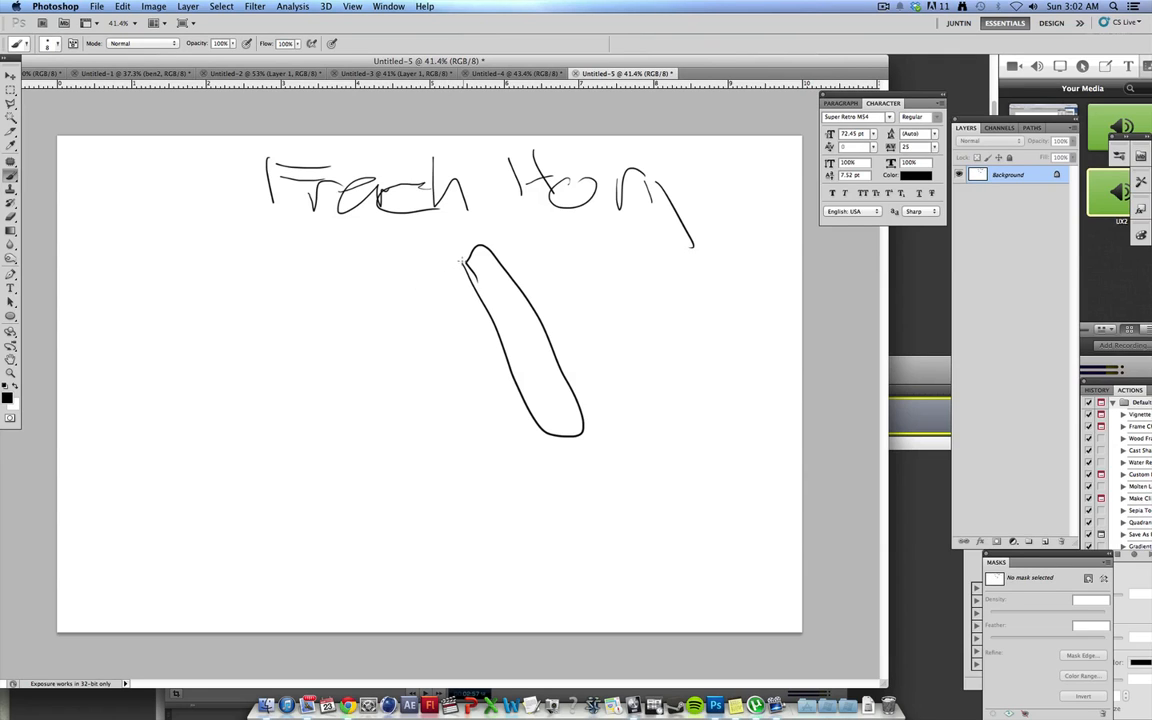
left_click_drag(462, 262, 405, 375)
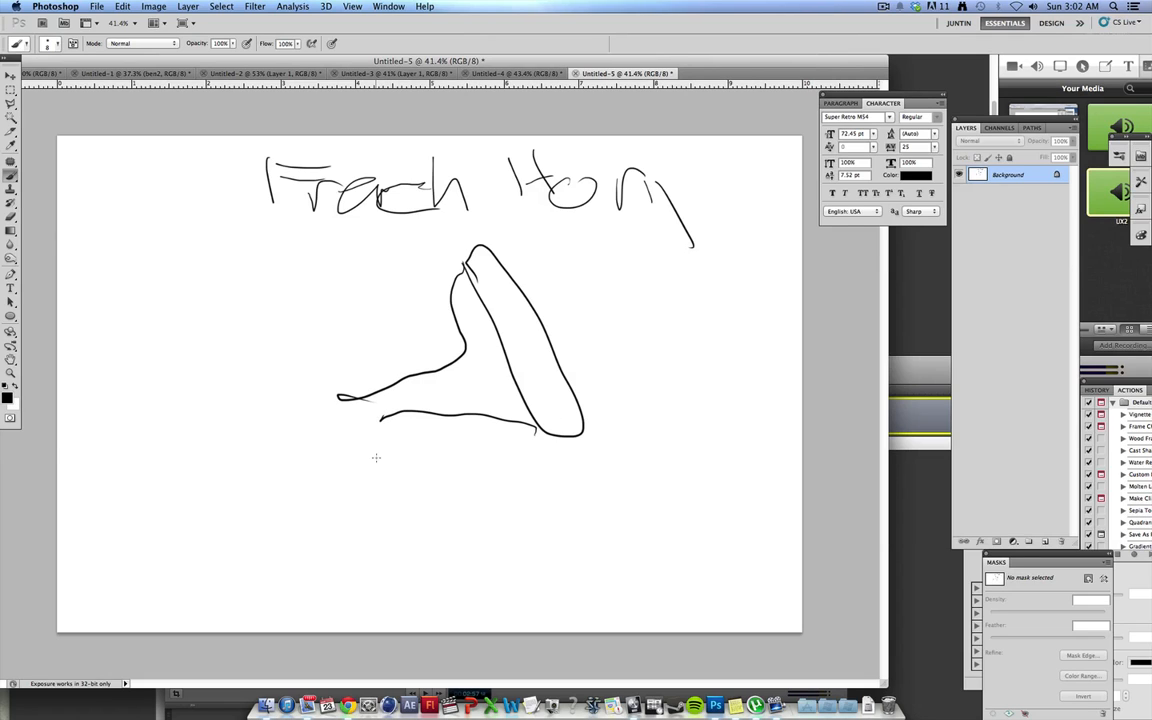
left_click_drag(382, 415, 403, 568)
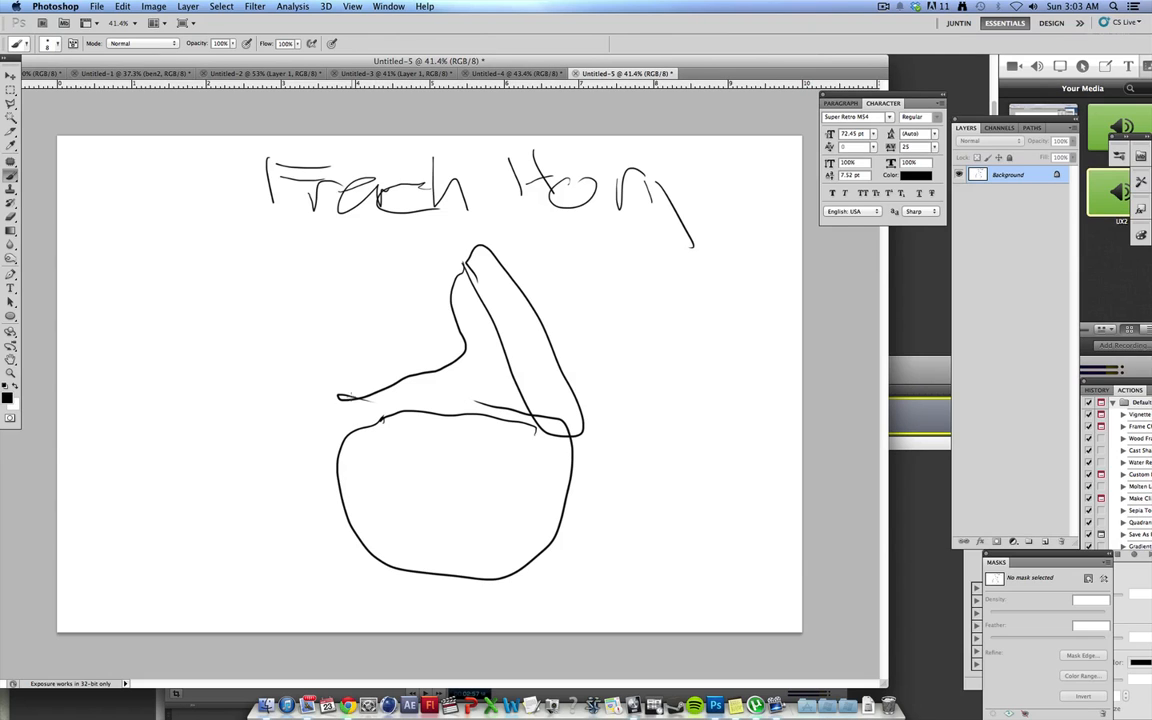
left_click_drag(350, 400, 537, 500)
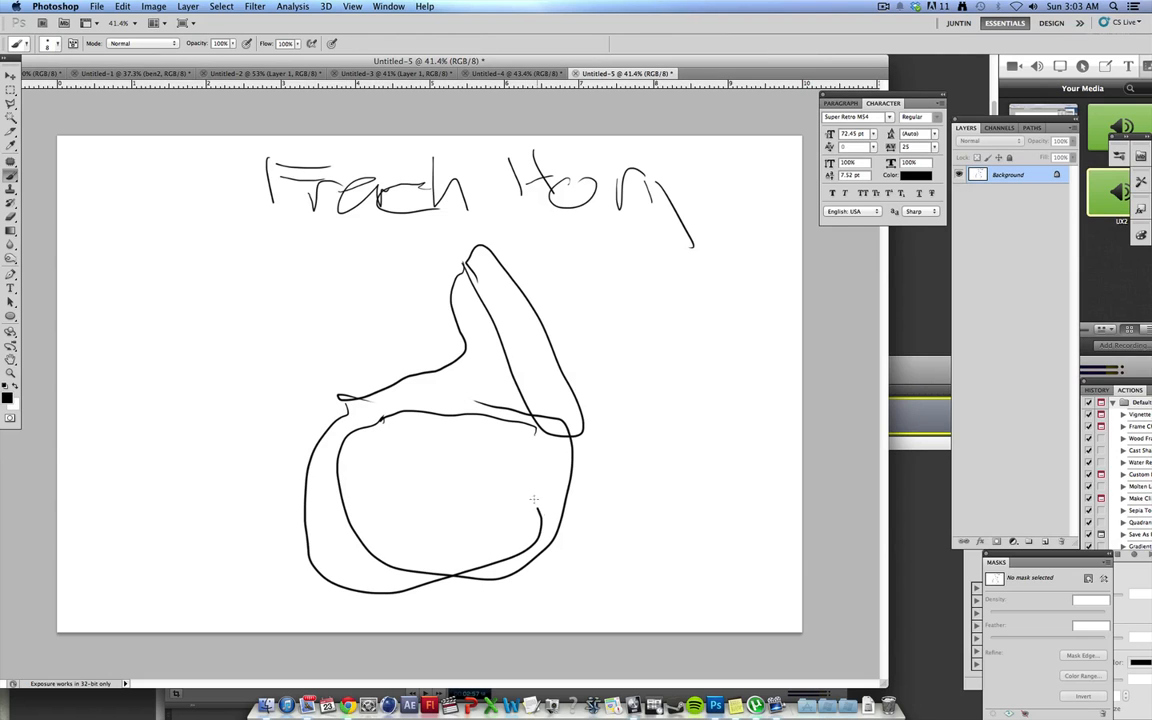
left_click_drag(487, 403, 537, 505)
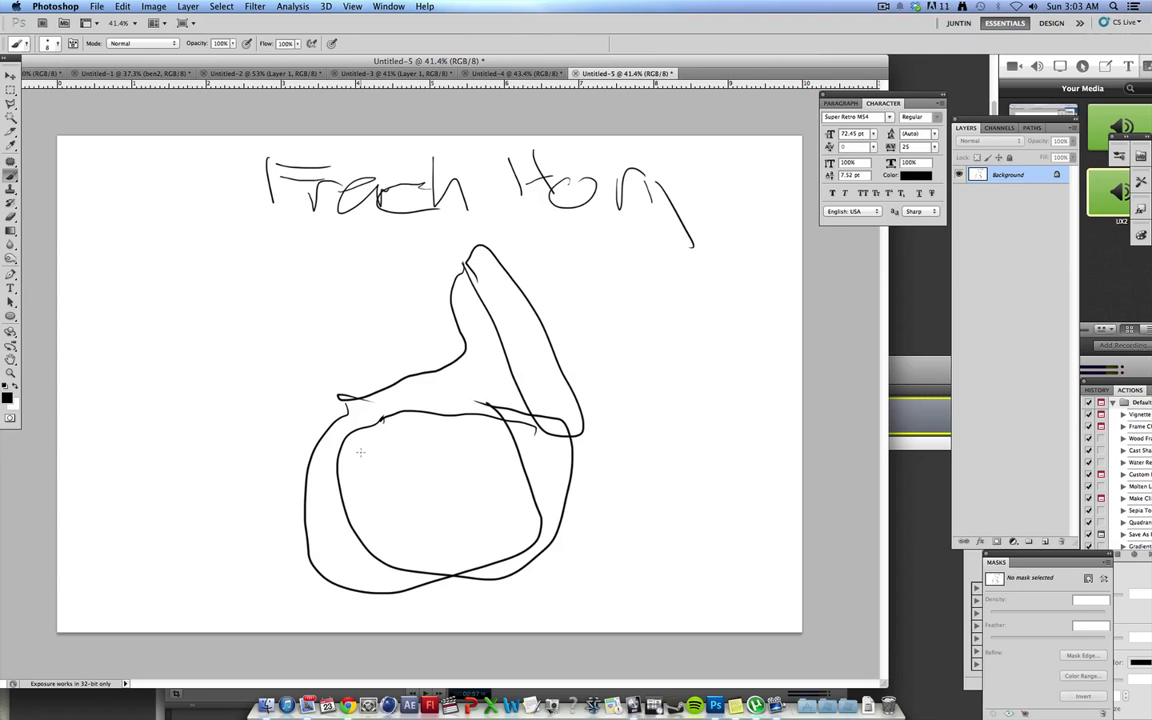
mouse_move(398, 448)
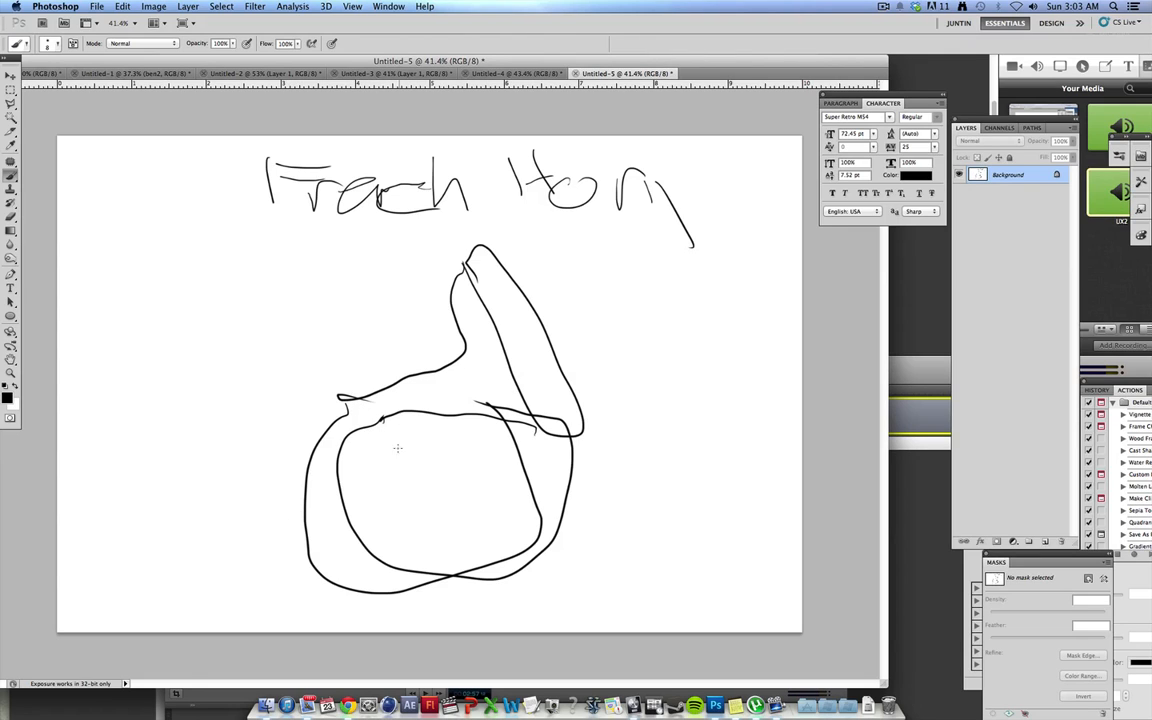
Scribble four crossing diagonal and curved tube strokes inside the horn's round body.
left_click_drag(355, 518, 450, 398)
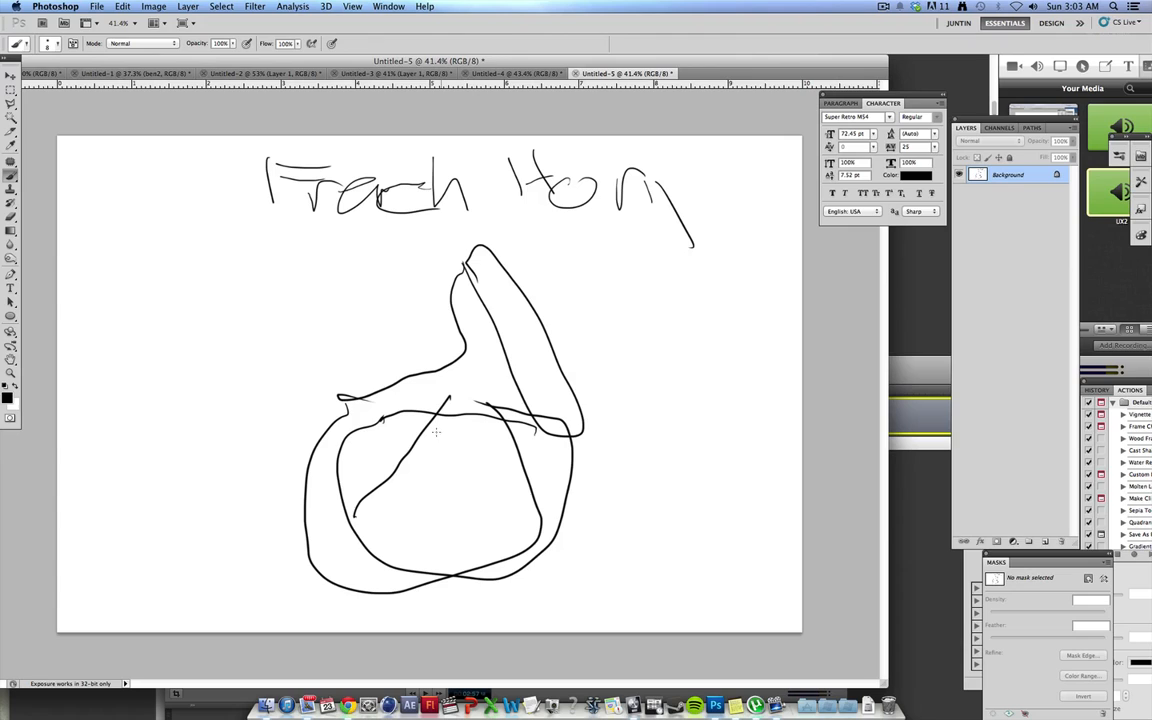
mouse_move(448, 466)
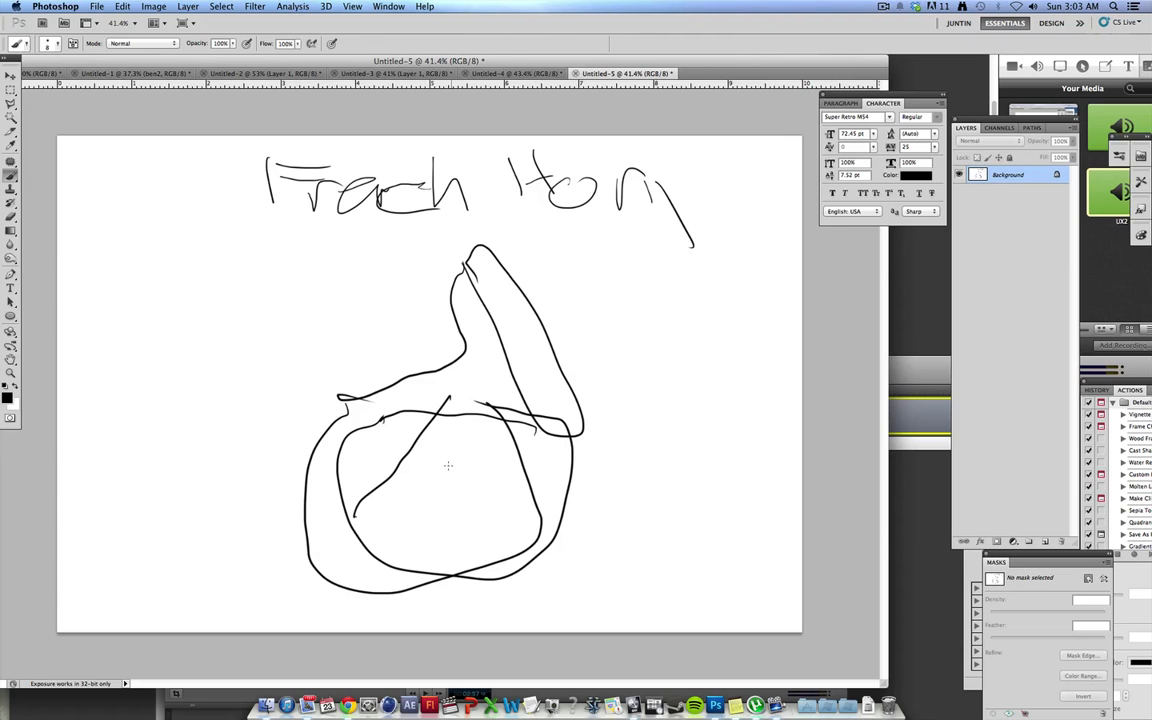
left_click_drag(383, 450, 448, 470)
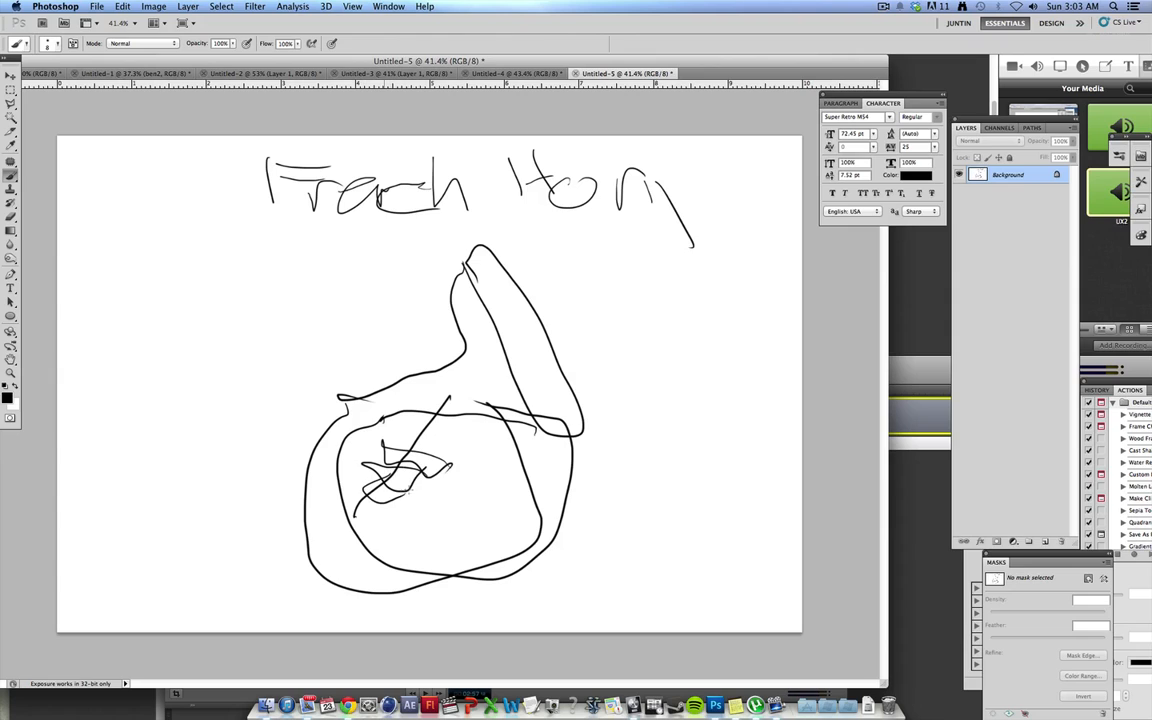
left_click_drag(370, 530, 465, 415)
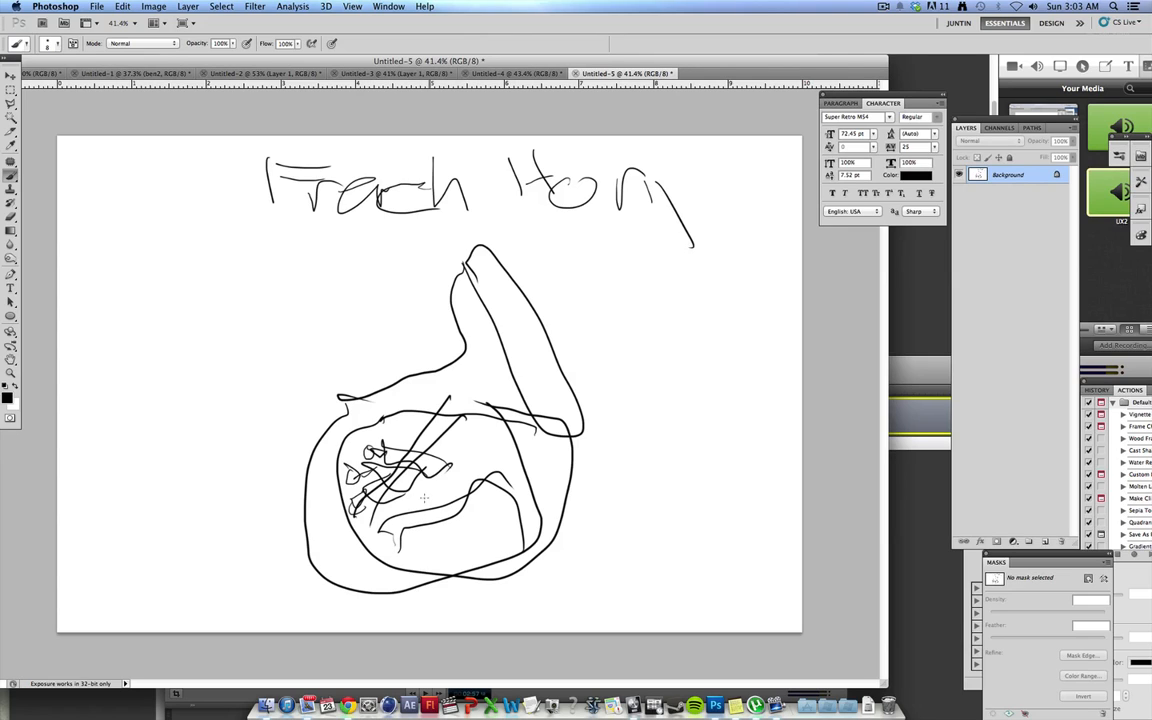
mouse_move(320, 603)
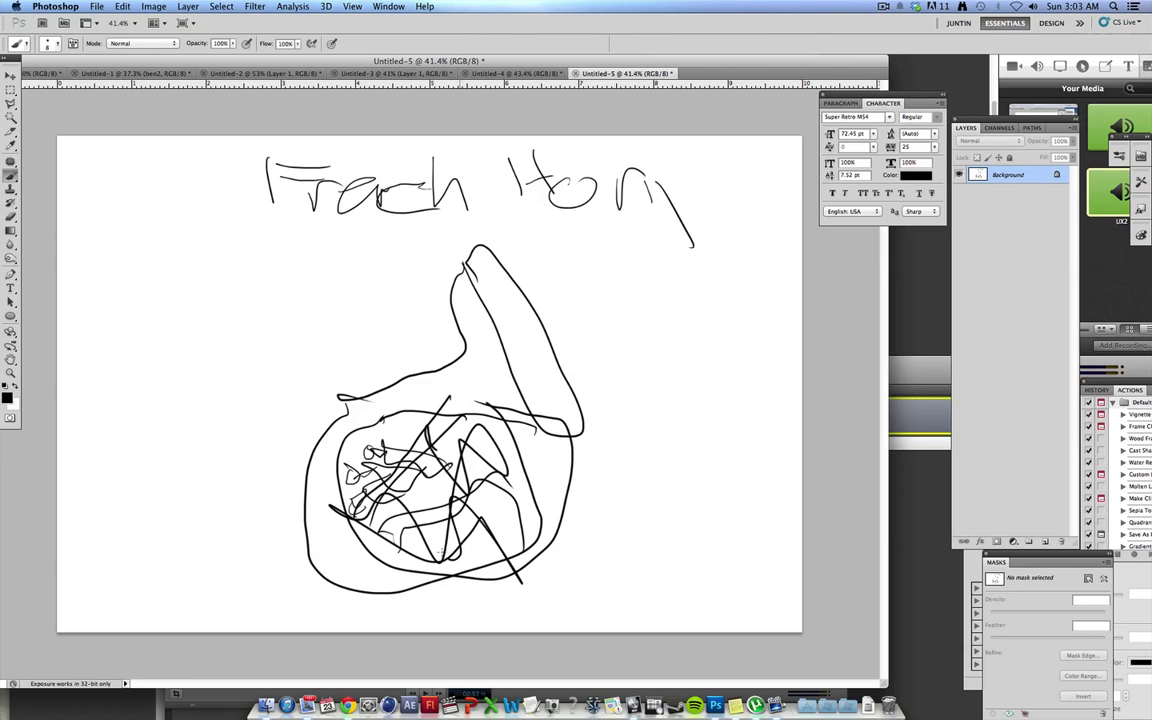
left_click_drag(425, 398, 465, 550)
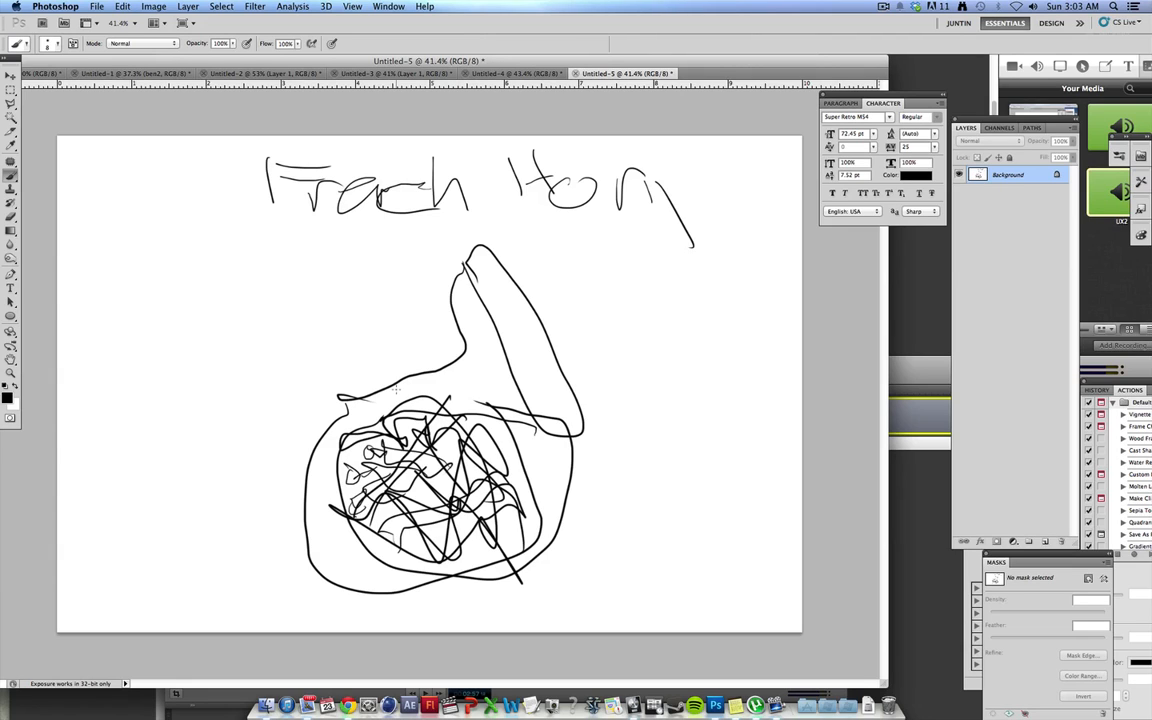
mouse_move(462, 160)
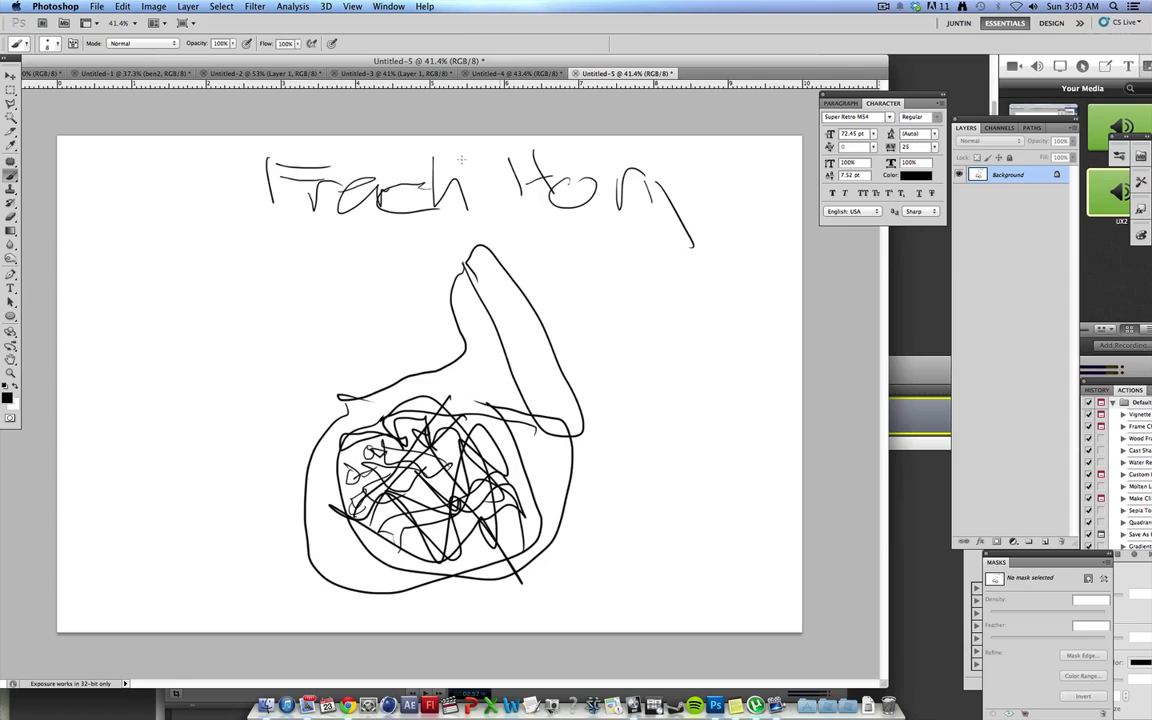
mouse_move(369, 266)
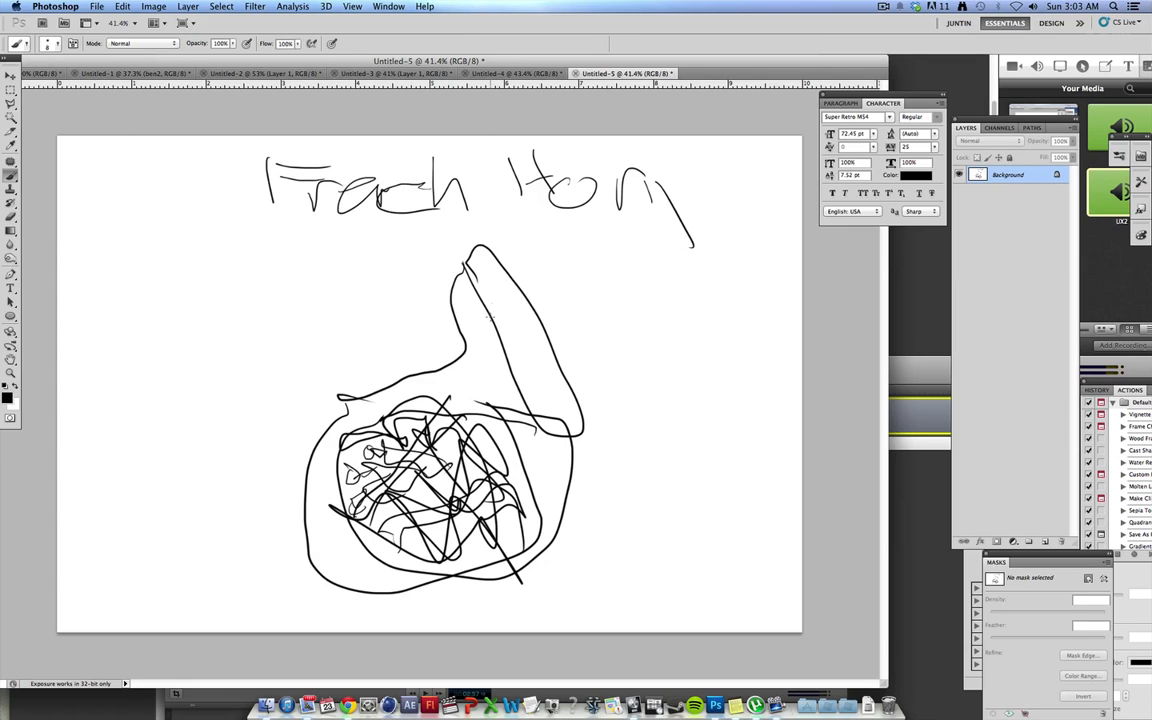
Brush two rough music-note marks to the right of the horn's bell.
left_click_drag(477, 275, 575, 445)
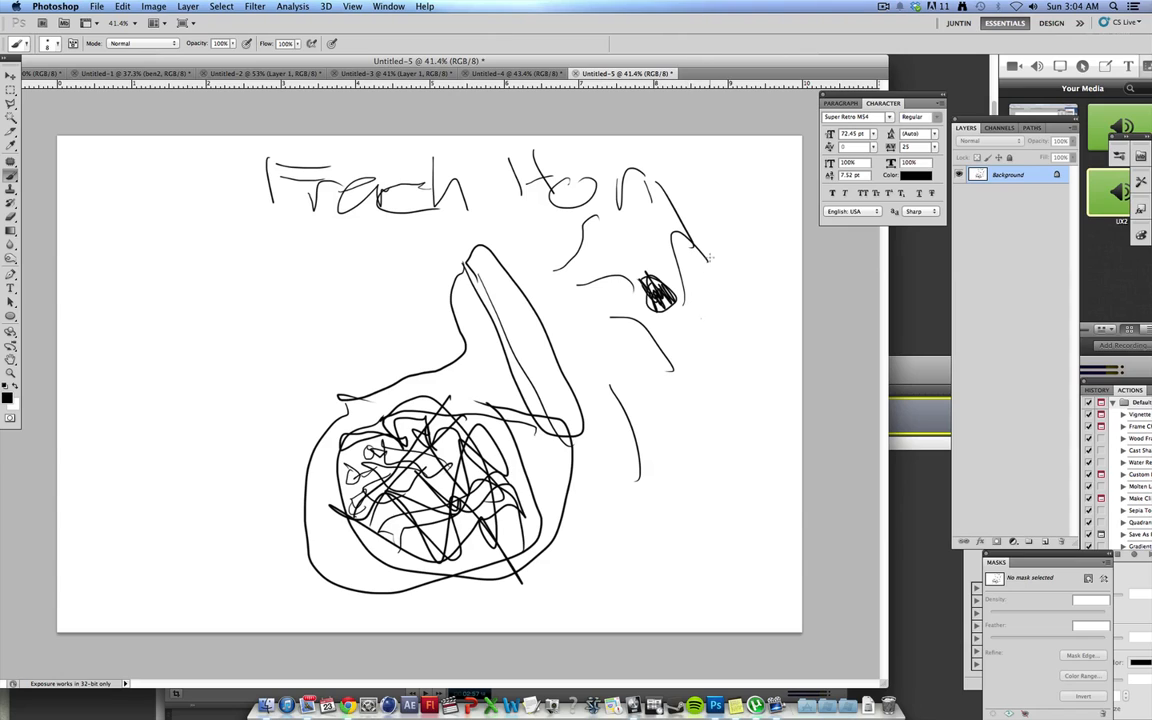
left_click_drag(710, 260, 700, 345)
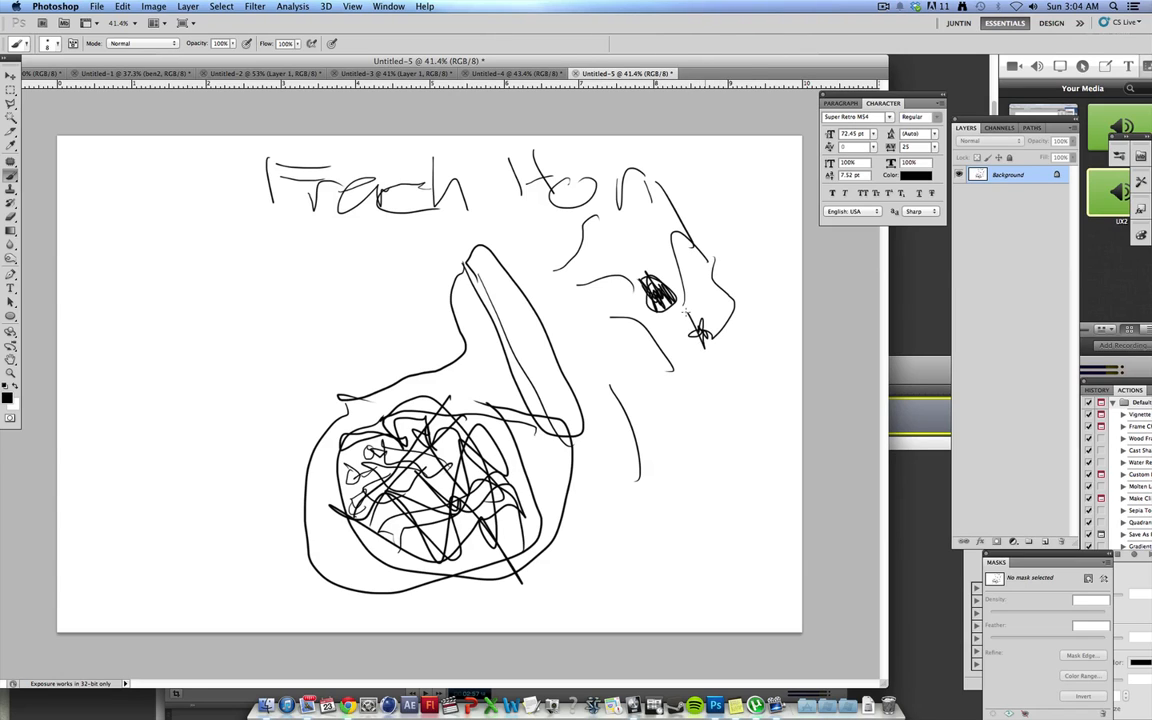